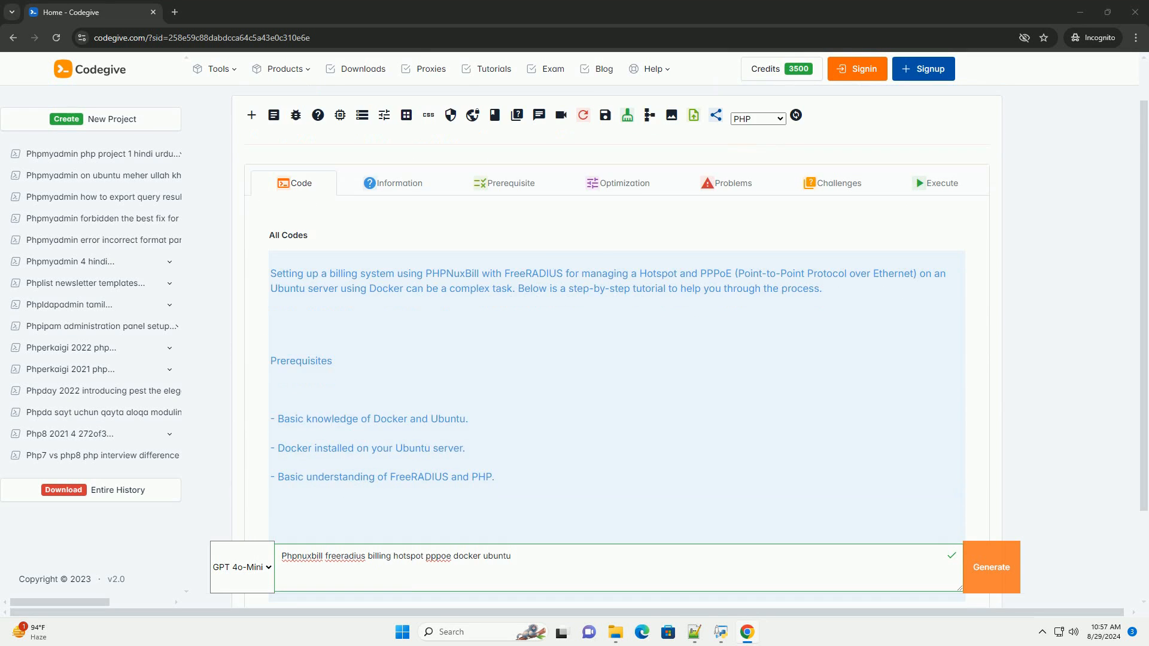
scroll("down", 3)
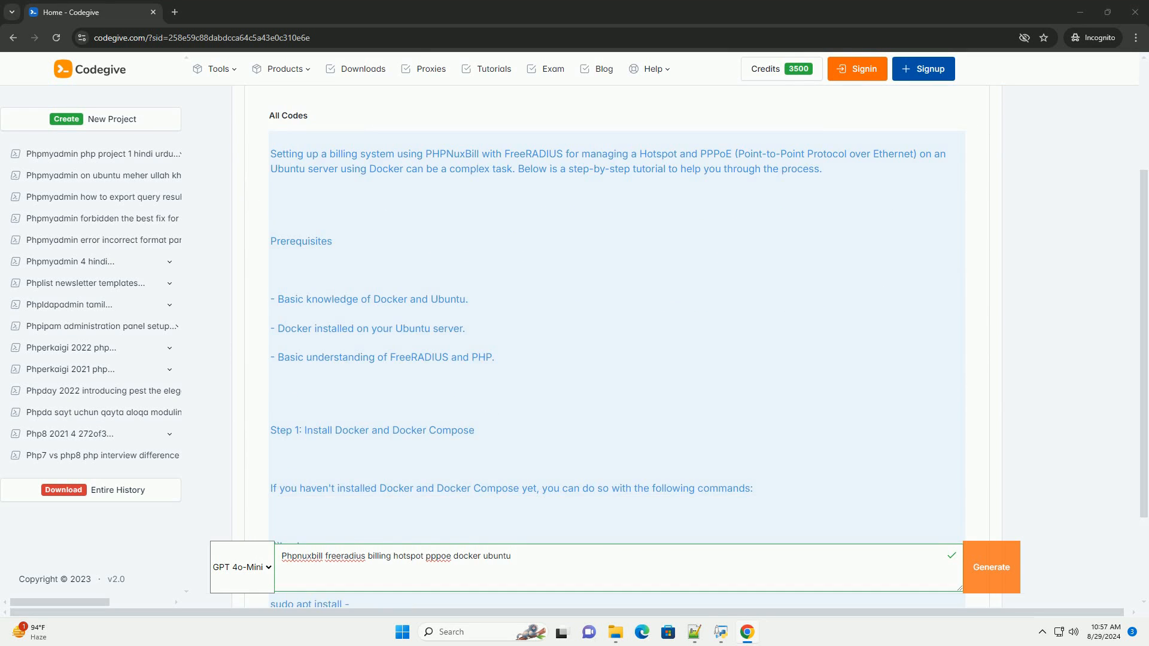
scroll("down", 3)
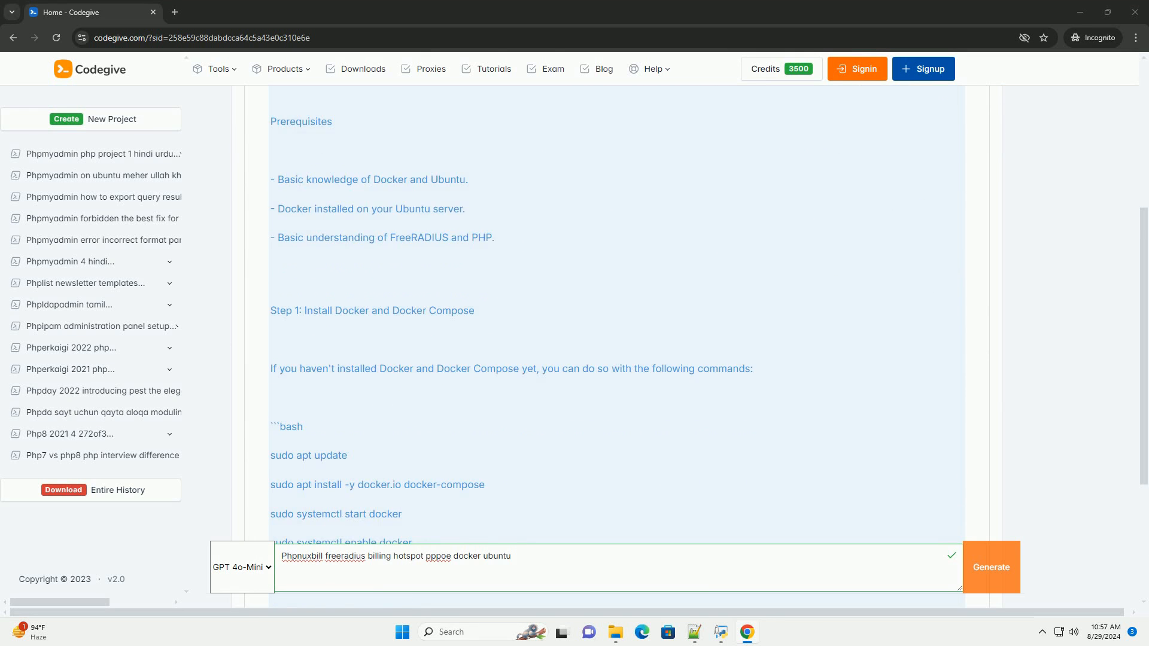
scroll("down", 3)
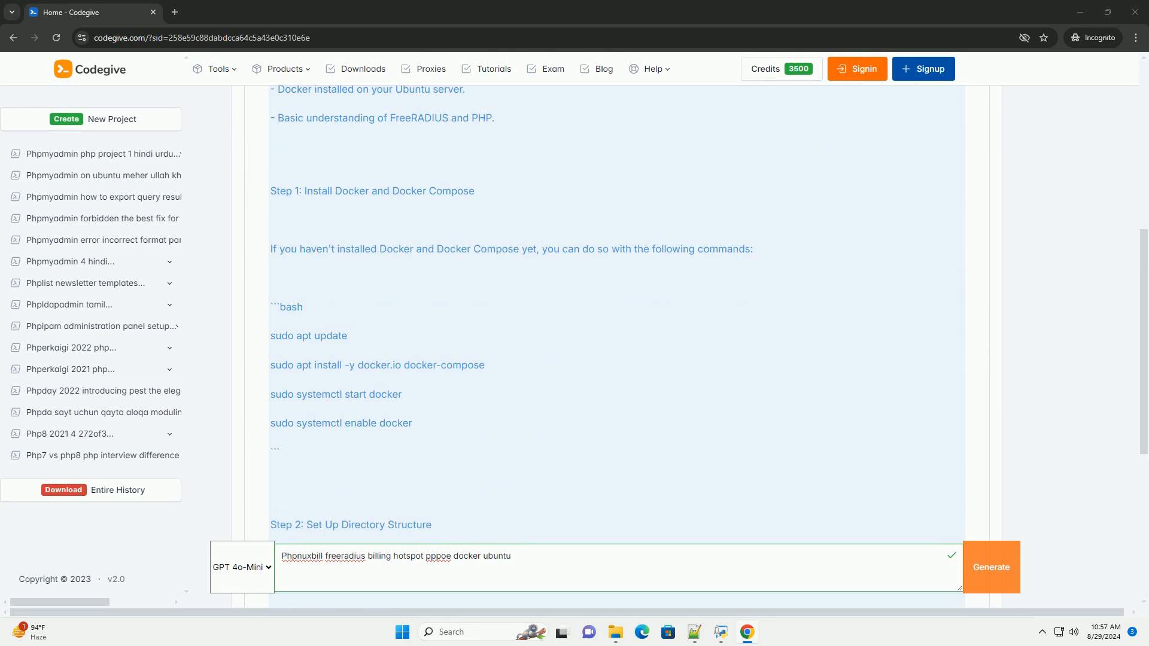
scroll("down", 3)
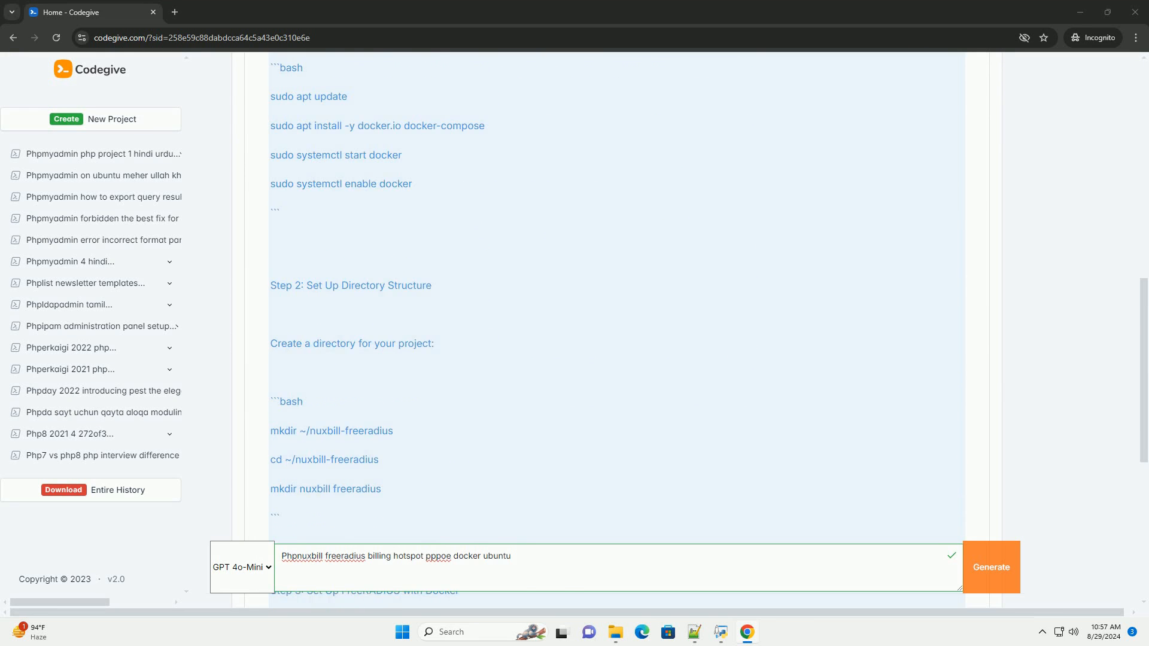
scroll("down", 3)
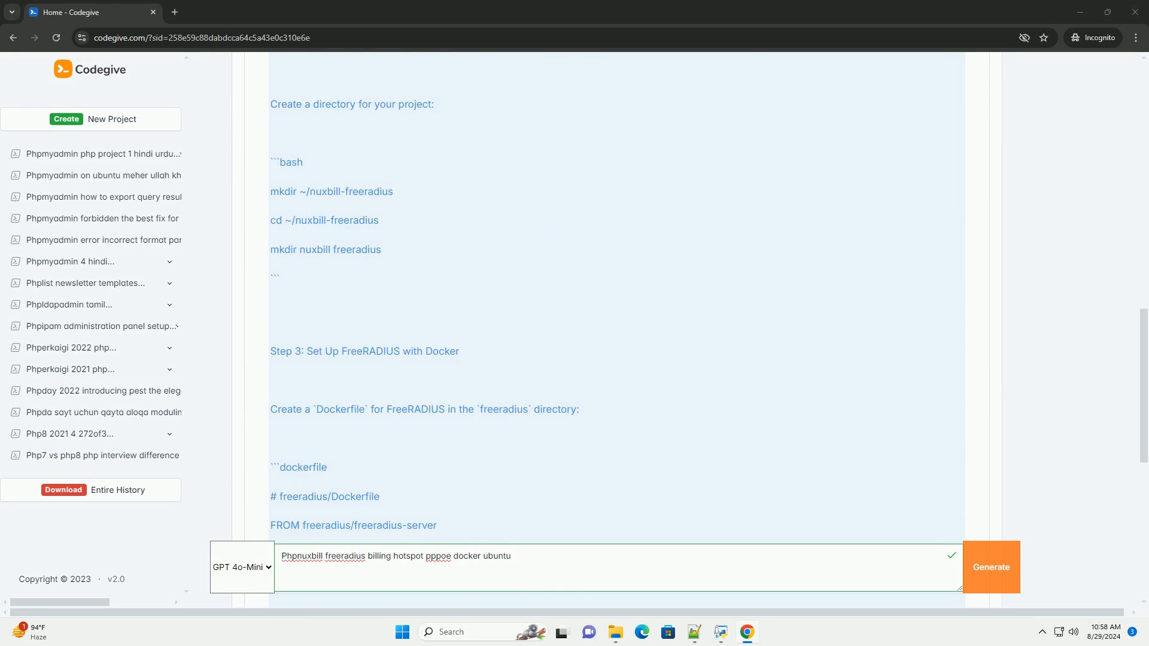
scroll("down", 3)
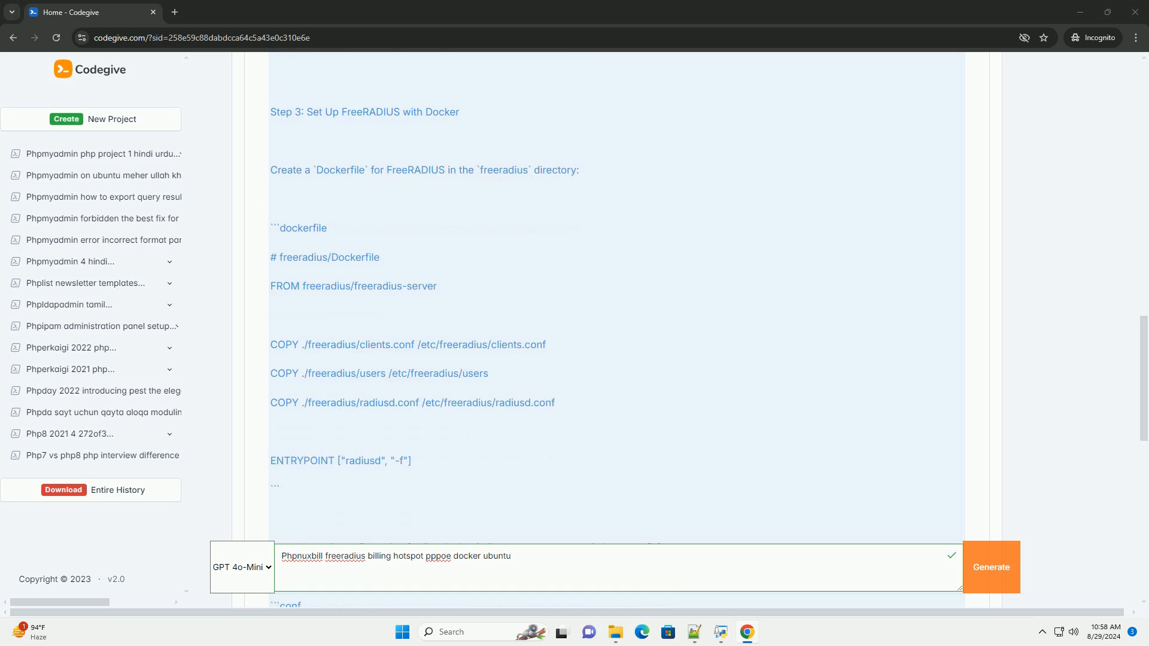
scroll("down", 3)
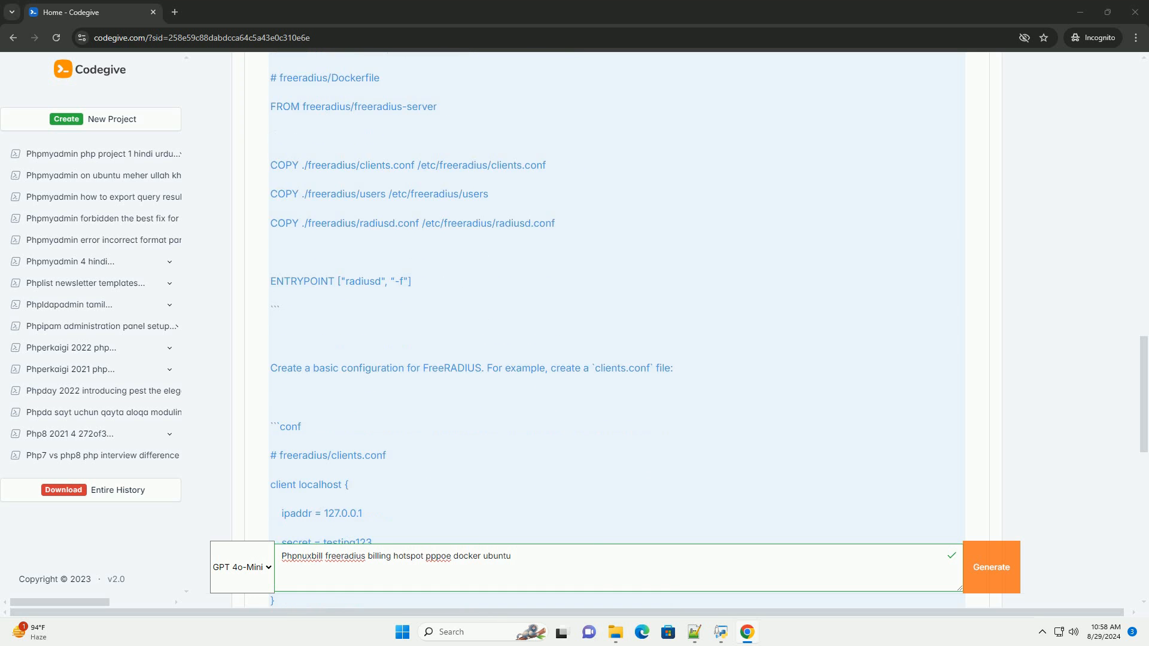
scroll("down", 3)
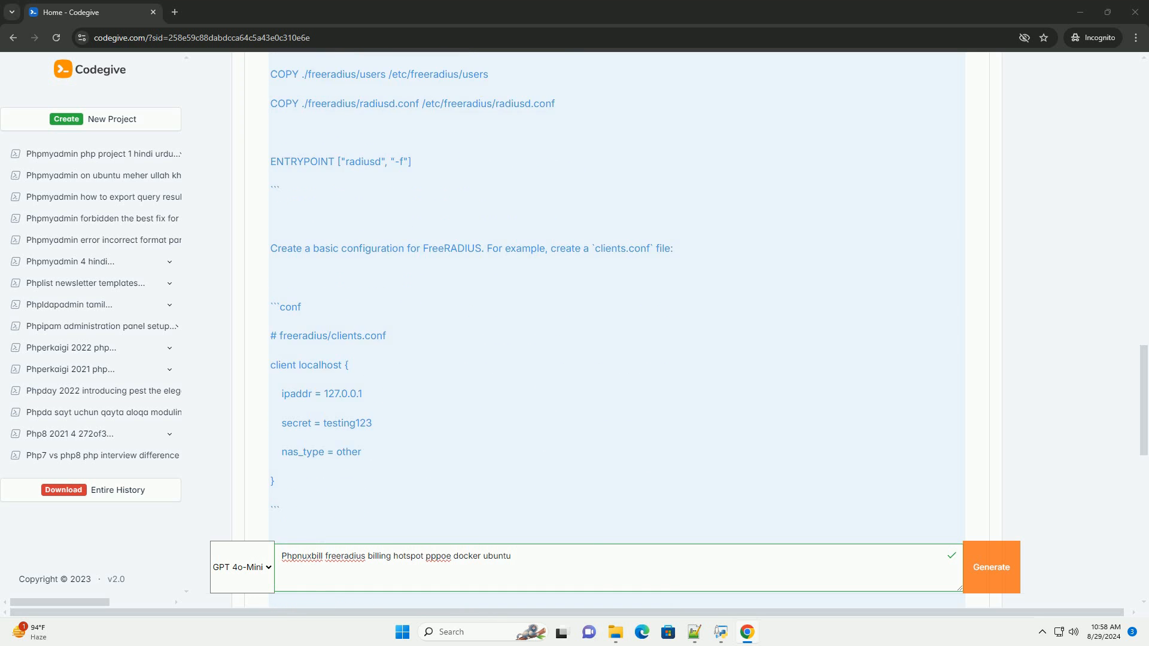
scroll("down", 3)
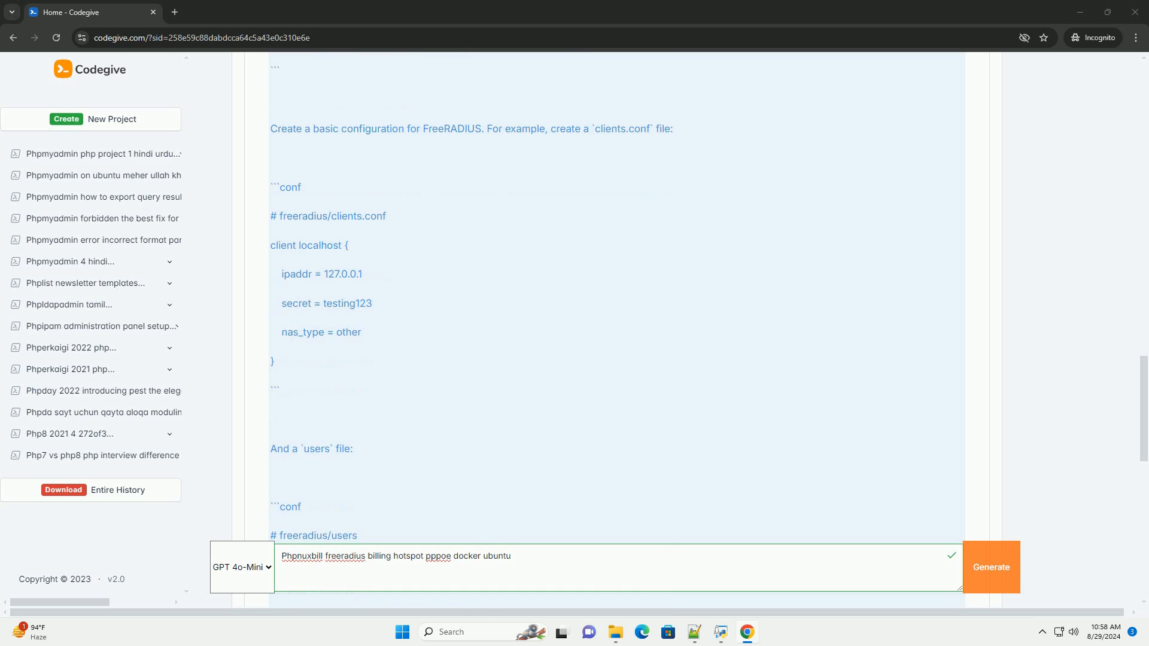
scroll("down", 3)
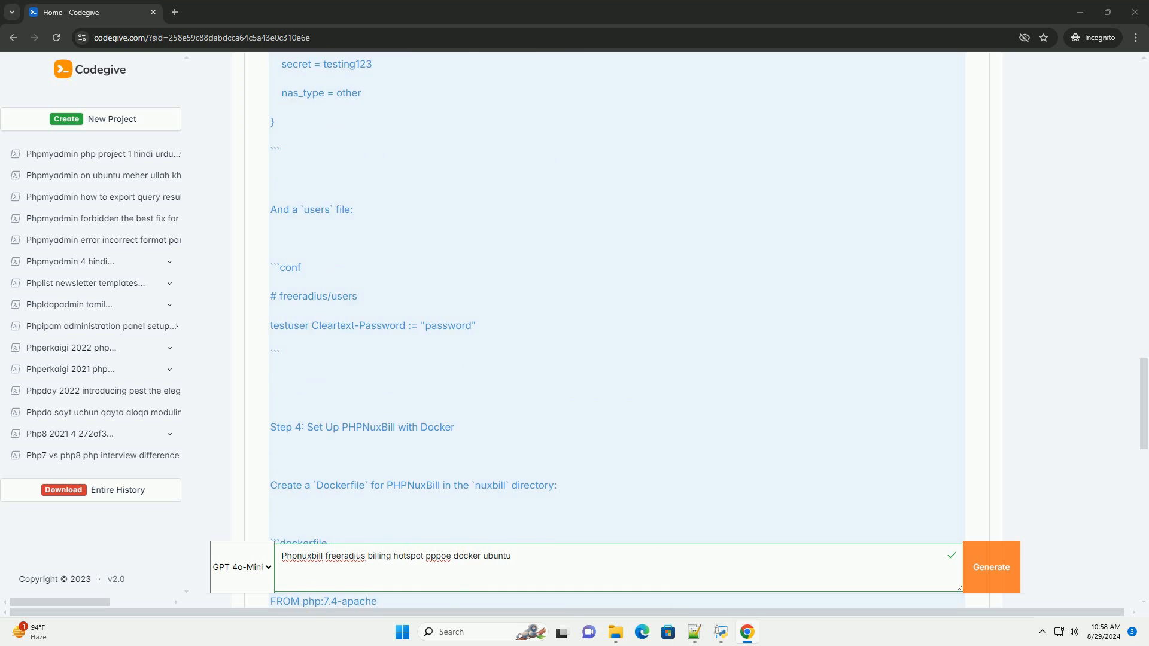
scroll("down", 3)
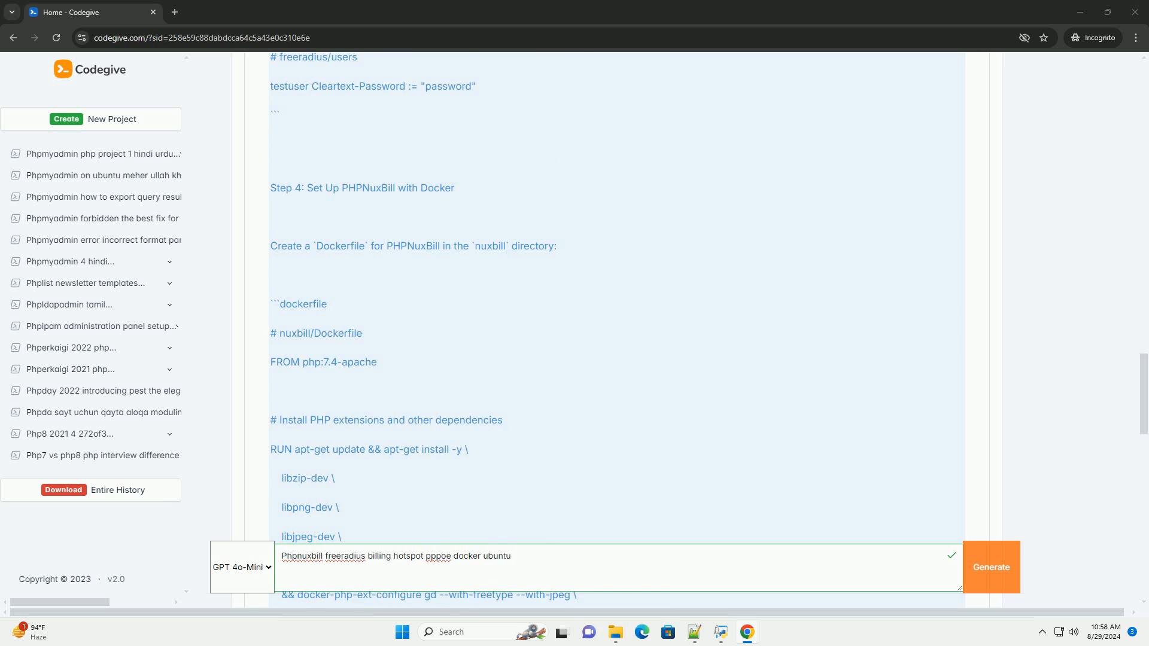
scroll("down", 3)
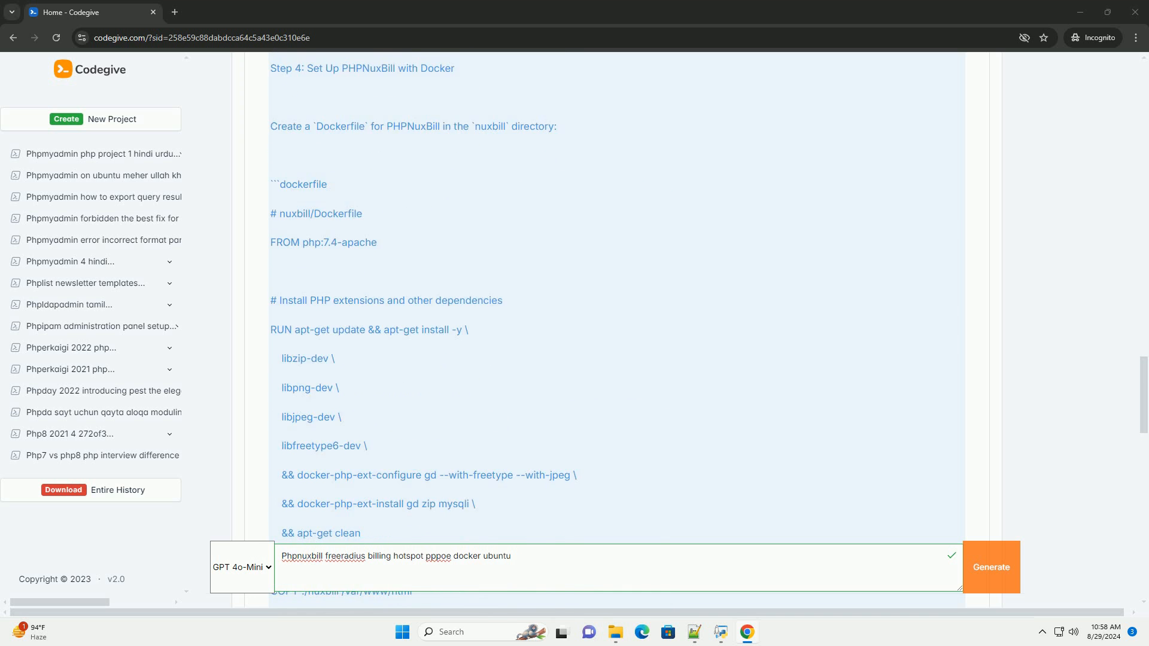
scroll("down", 3)
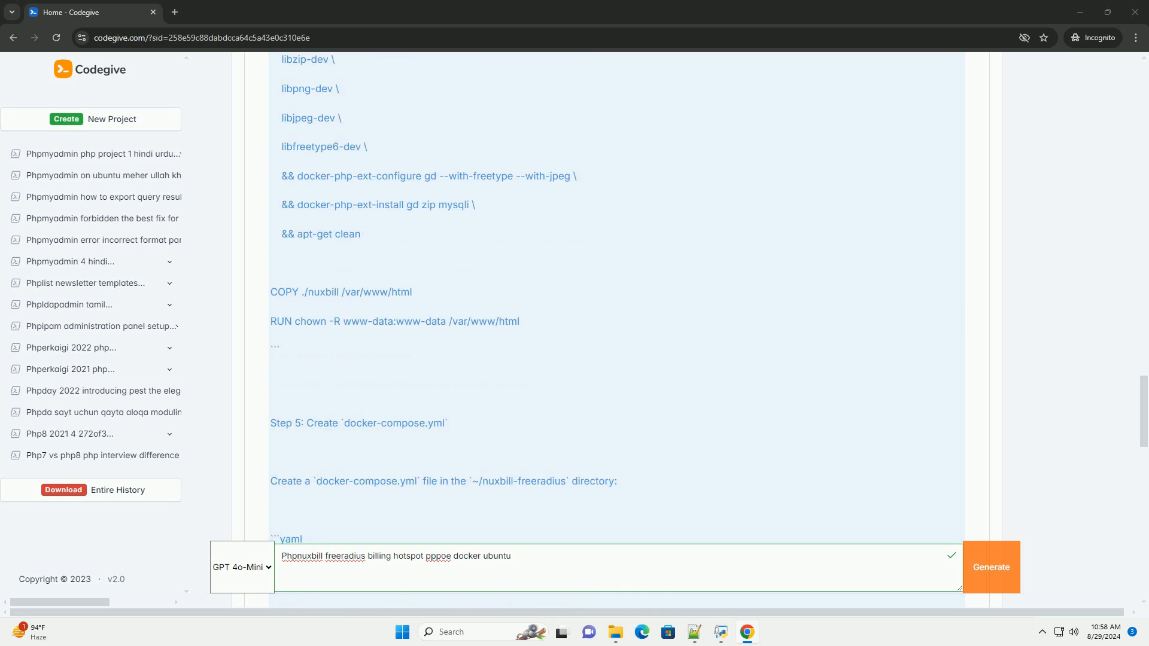
scroll("down", 3)
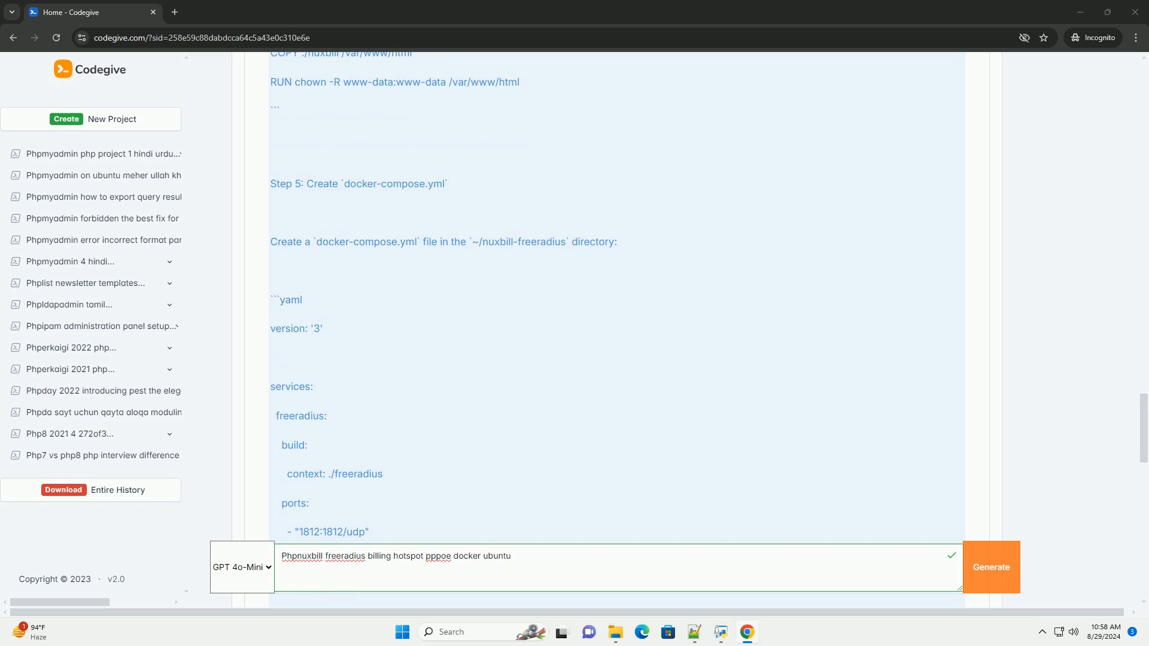
scroll("down", 3)
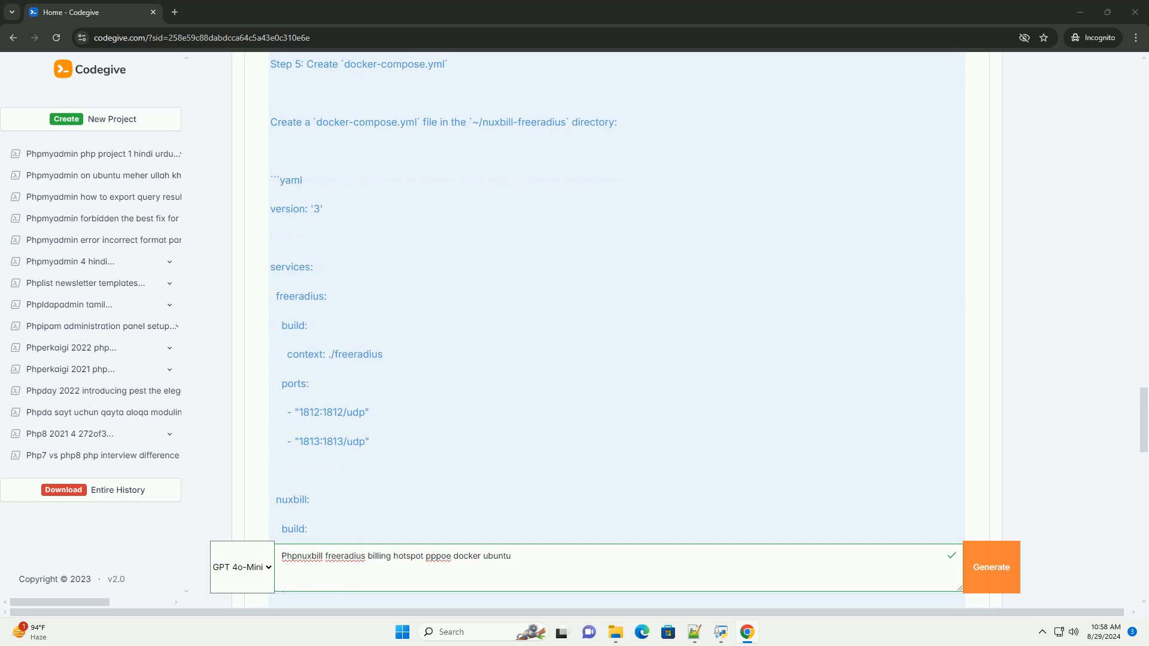
scroll("down", 3)
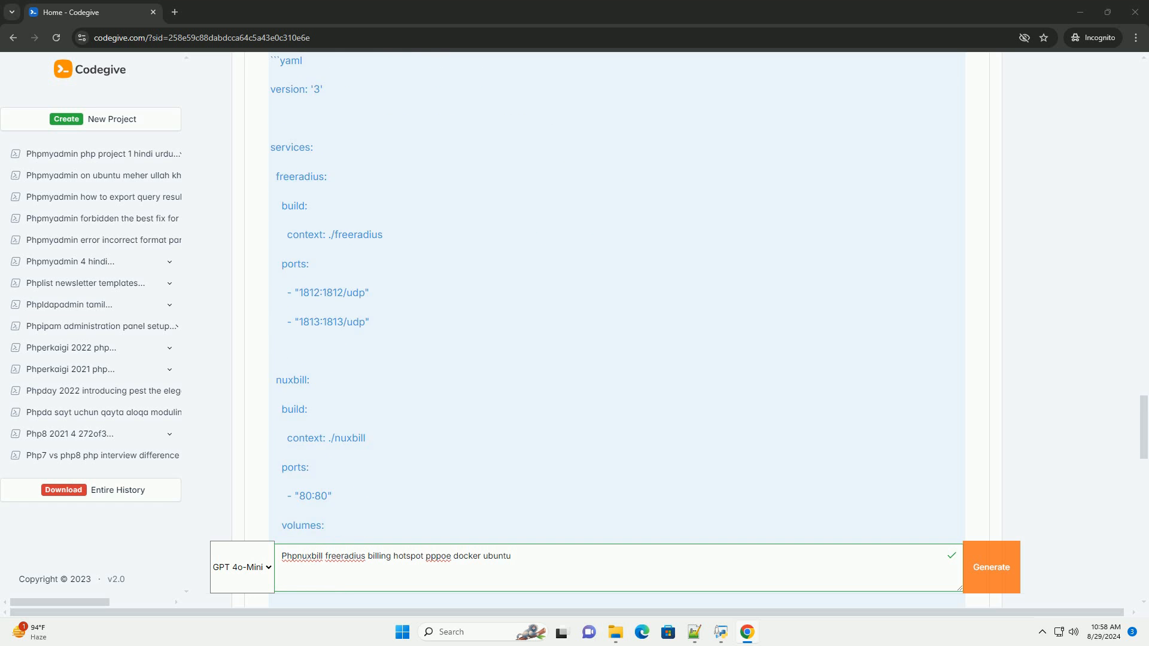
scroll("down", 3)
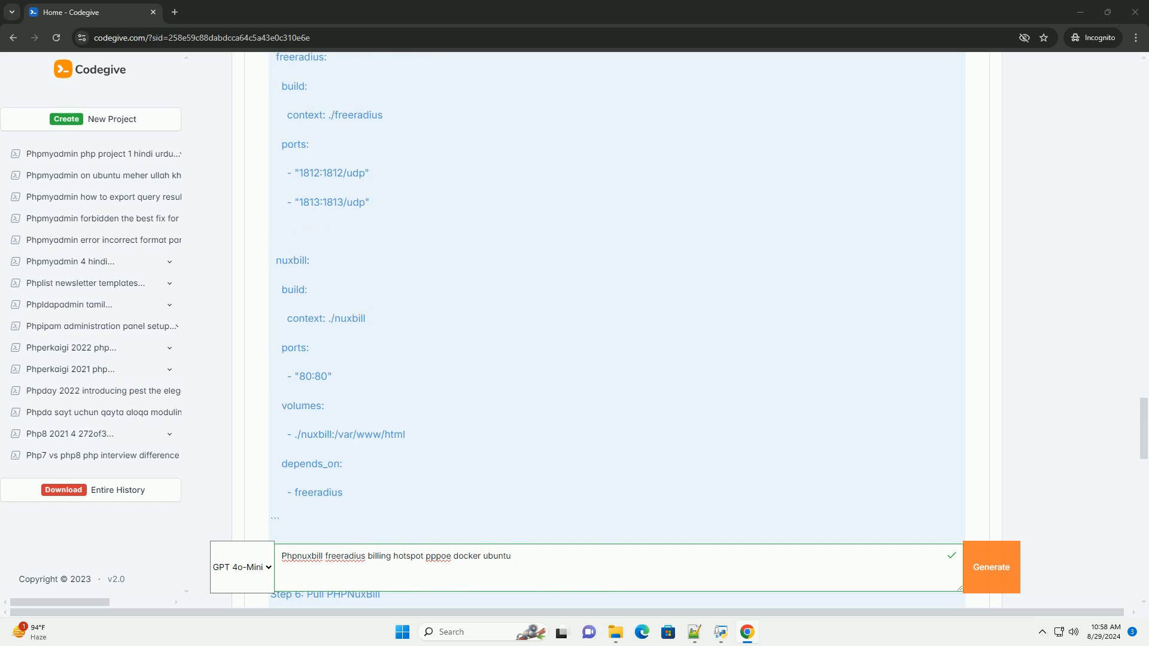
scroll("down", 3)
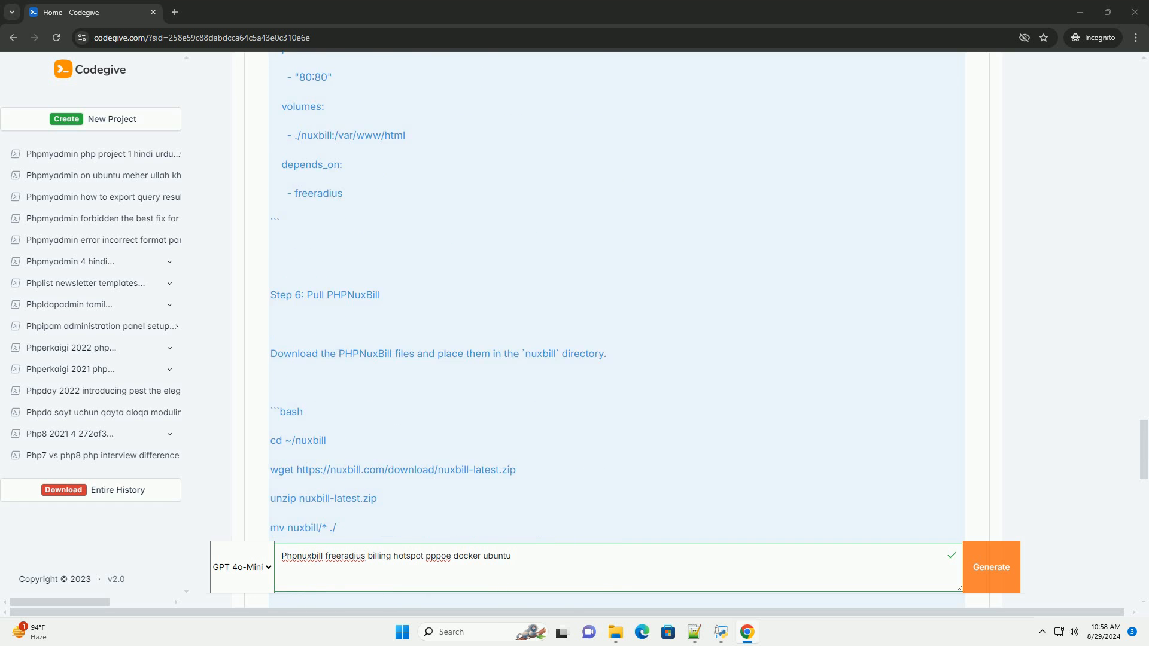
scroll("down", 3)
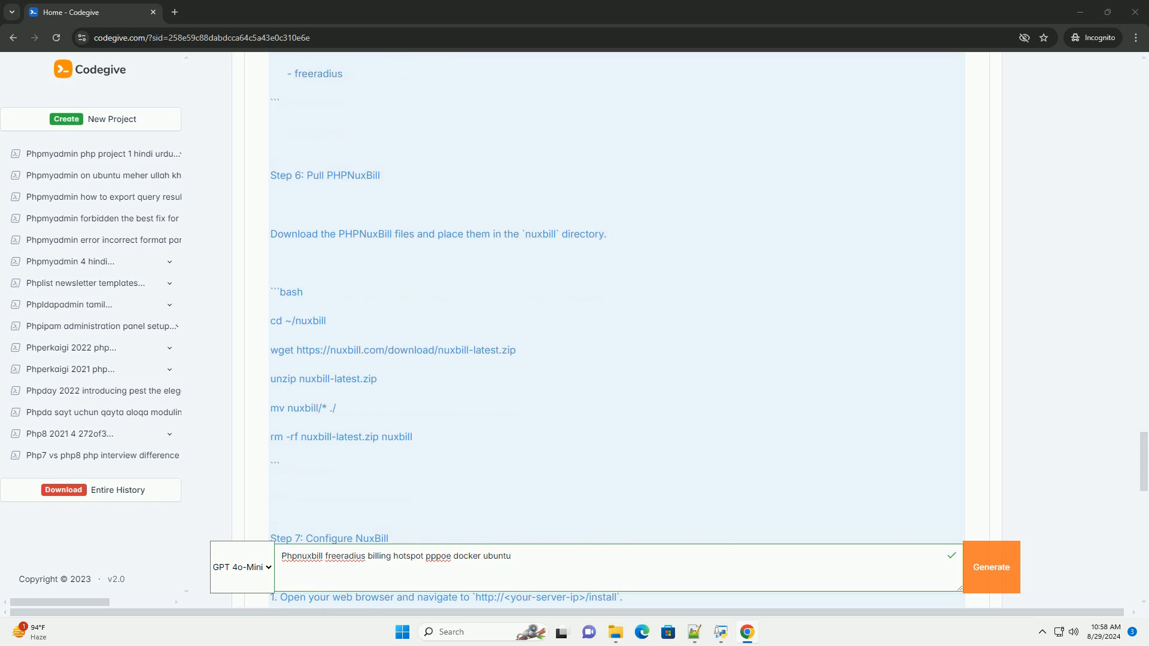
scroll("down", 3)
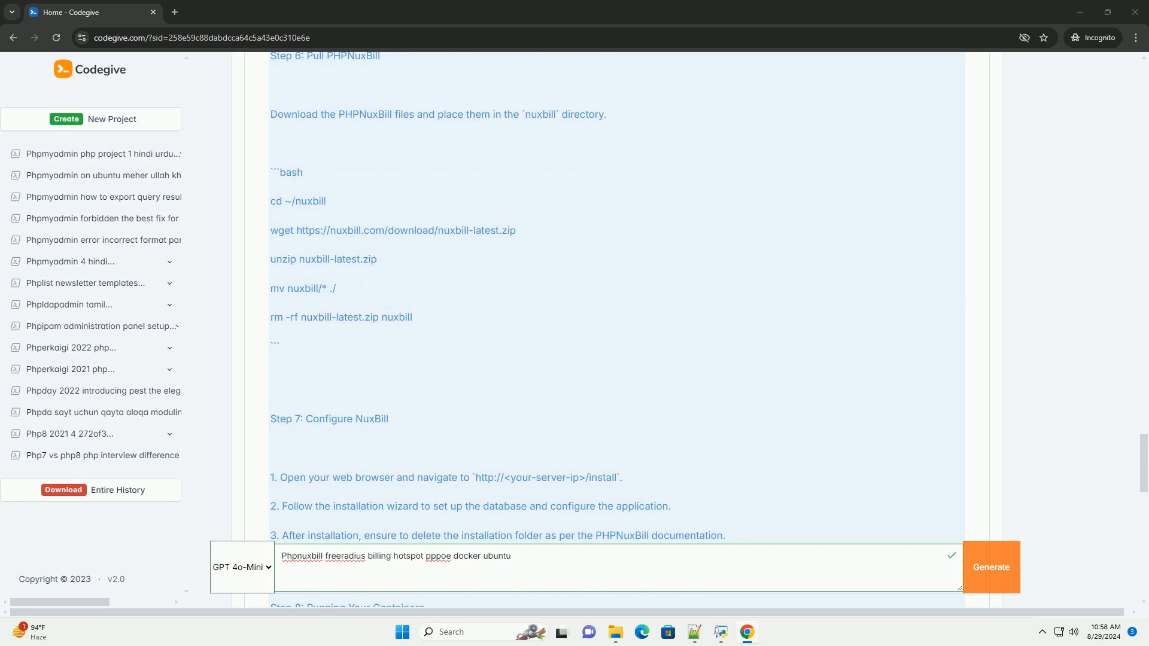